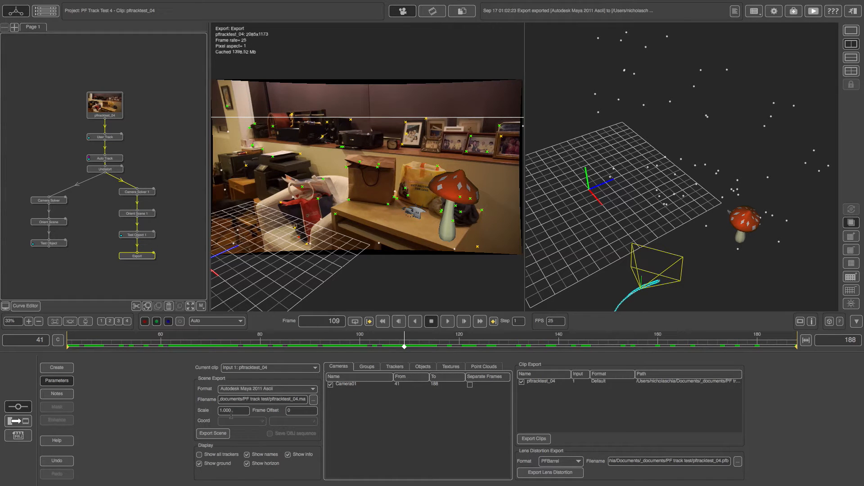
mouse_move(231, 413)
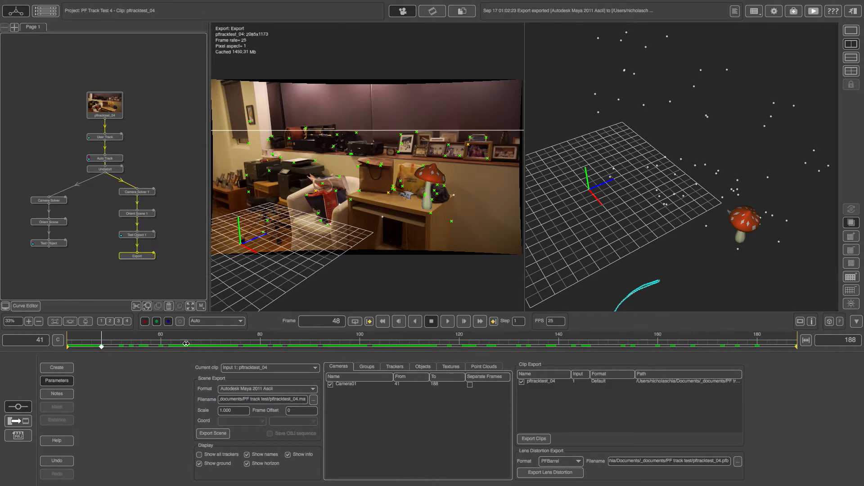
Scrub through the clip's frames, then open the exported pftracktest_04.ma scene in Maya
left_click_drag(101, 346, 623, 347)
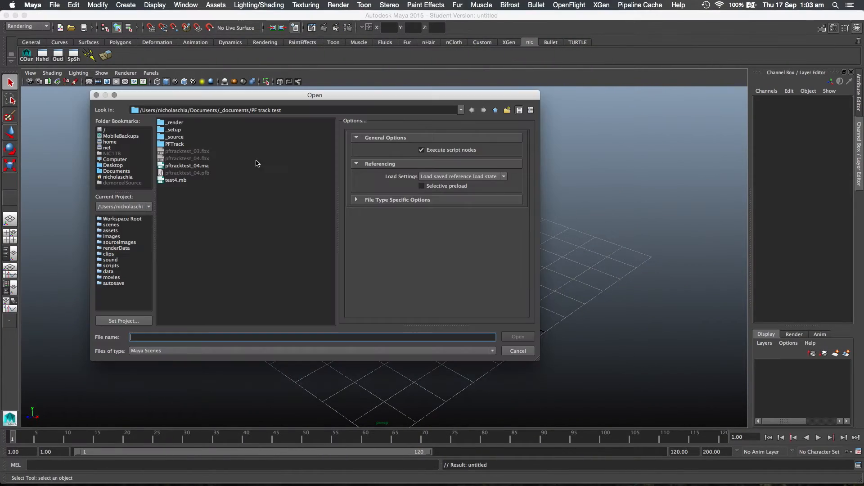
double_click(187, 166)
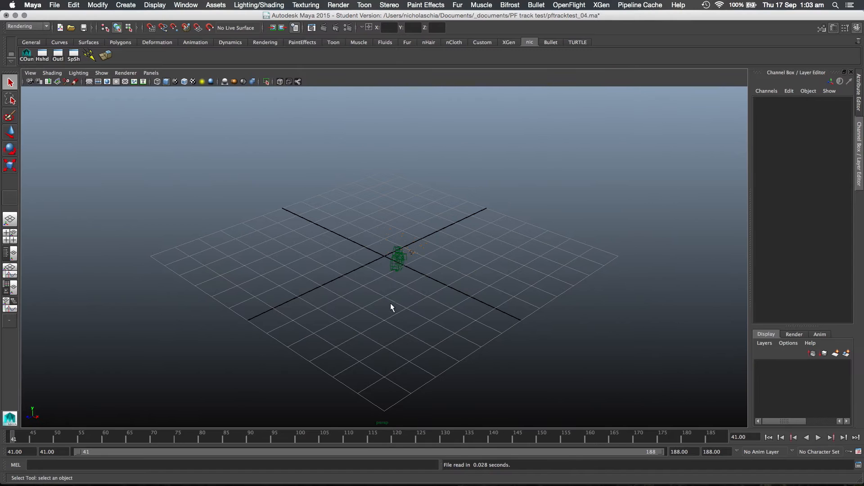
Create a default polygon cube from the marking menu and orbit the view around it
left_click(392, 308)
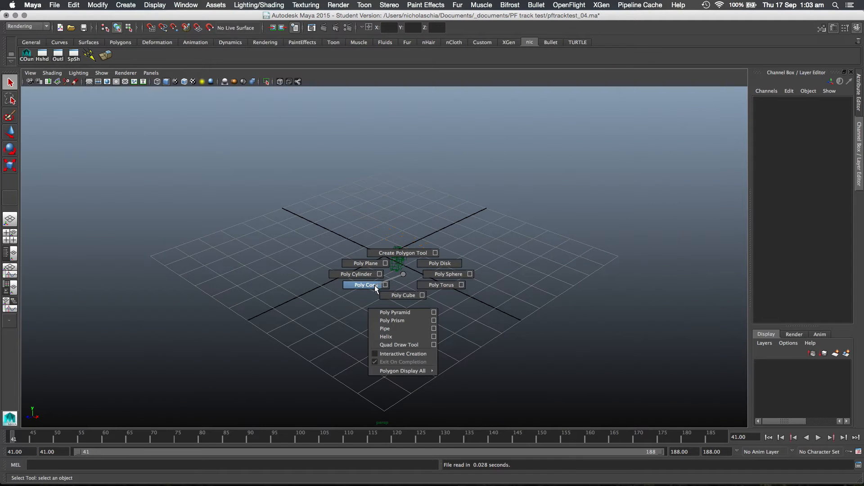
mouse_move(401, 295)
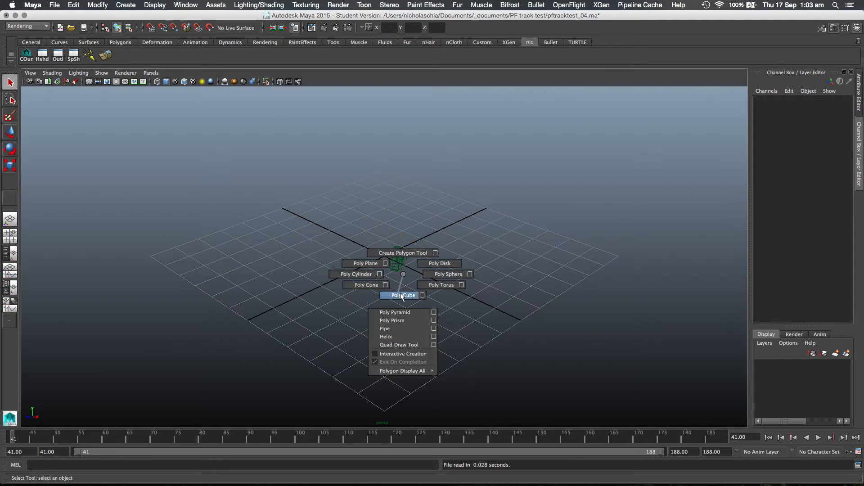
left_click(402, 296)
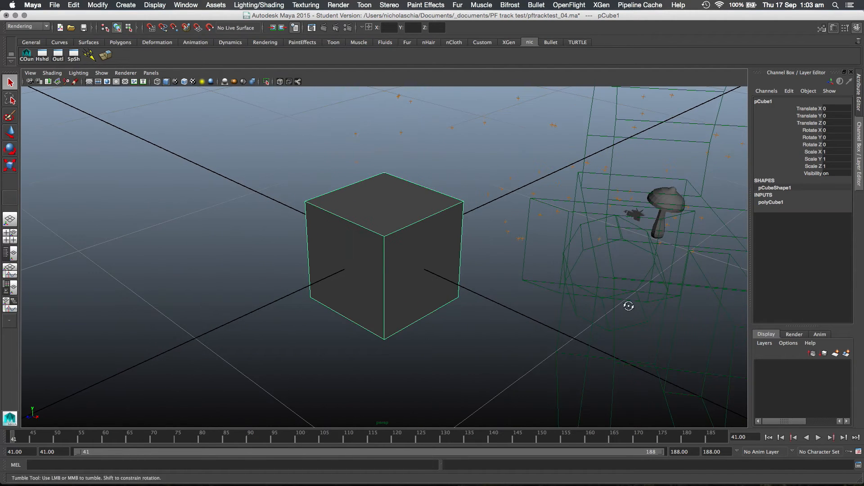
left_click_drag(629, 306, 517, 306)
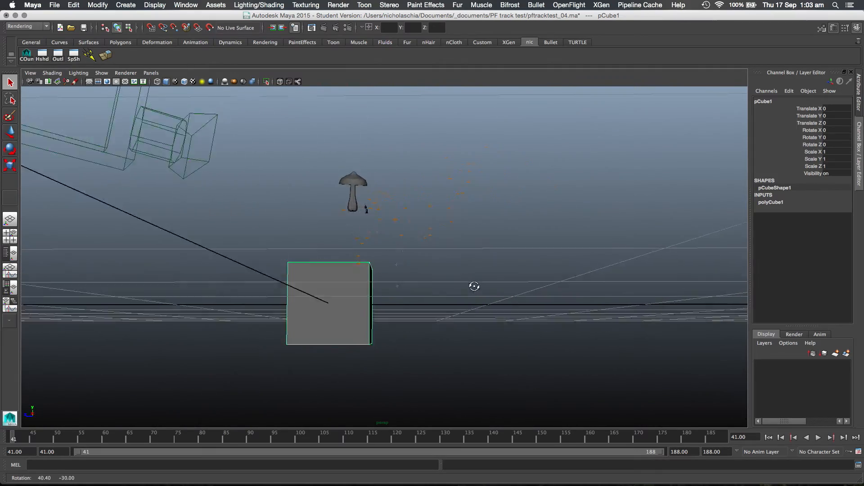
left_click_drag(475, 286, 533, 312)
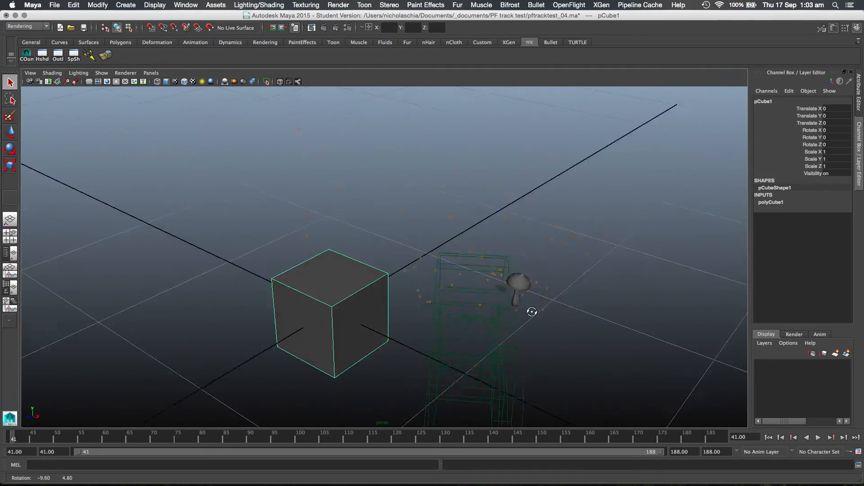
left_click_drag(532, 312, 502, 325)
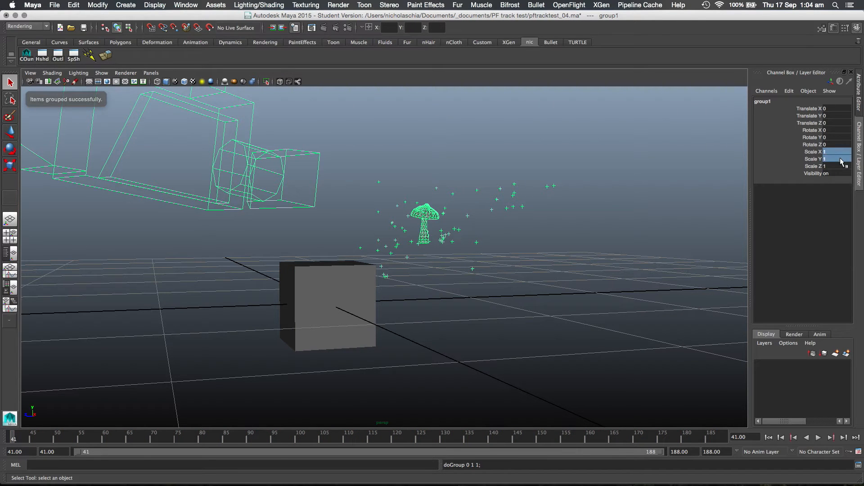
Scale group1 to 100 on all axes, then discard the scene without saving
type("100")
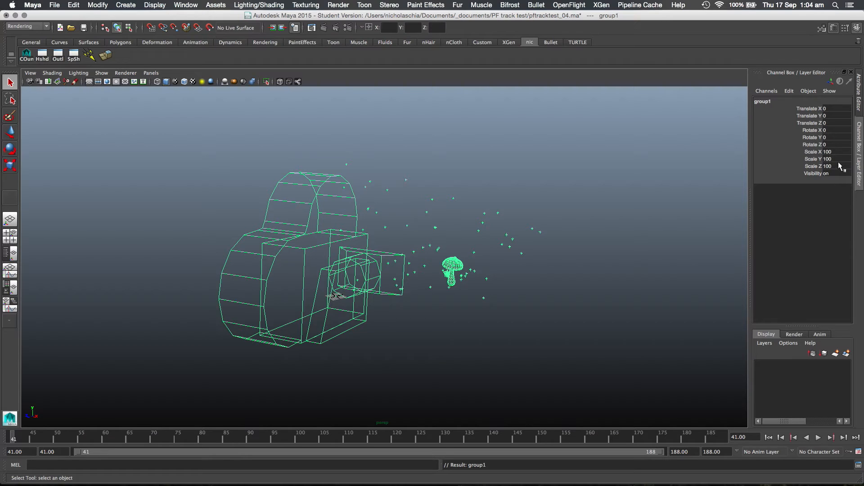
mouse_move(596, 253)
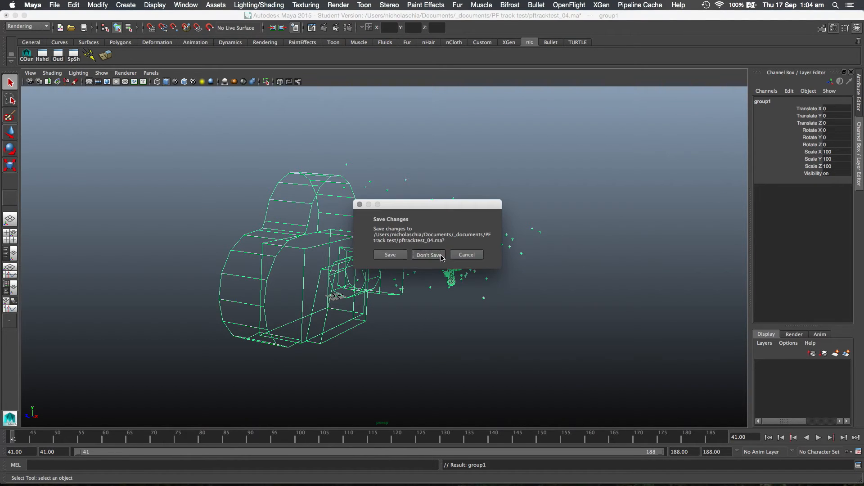
left_click(429, 254)
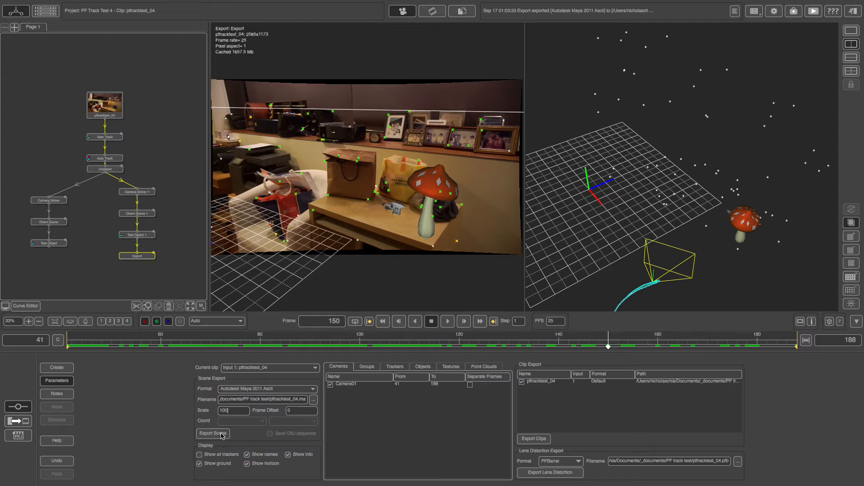
Export the tracked scene from PFTrack's Export node at scale 100
left_click(213, 434)
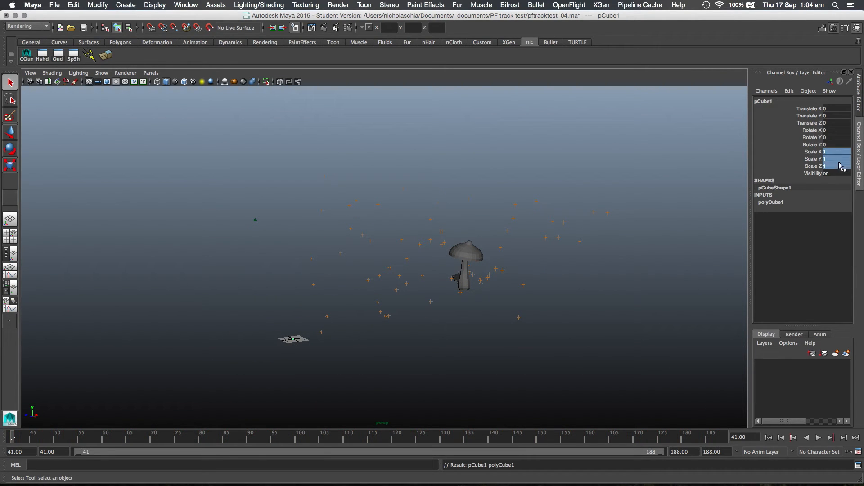
Enter cube scale values 100, 80 and 60 in the Channel Box
type("100")
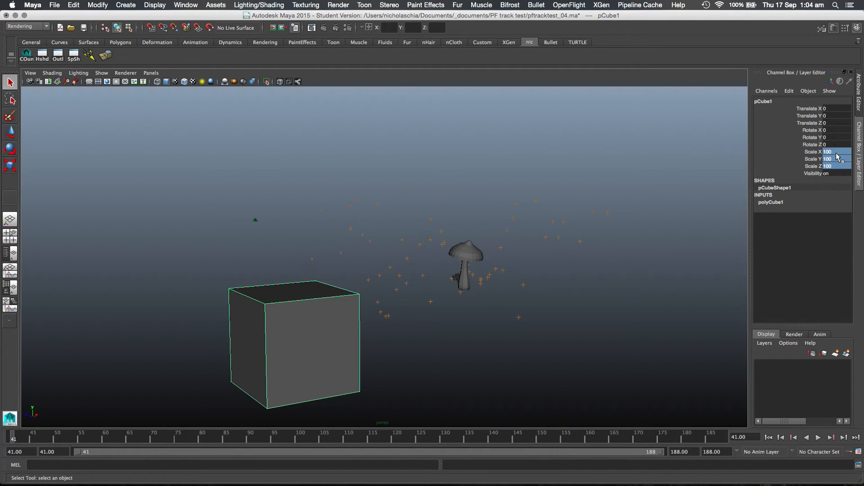
left_click(832, 159)
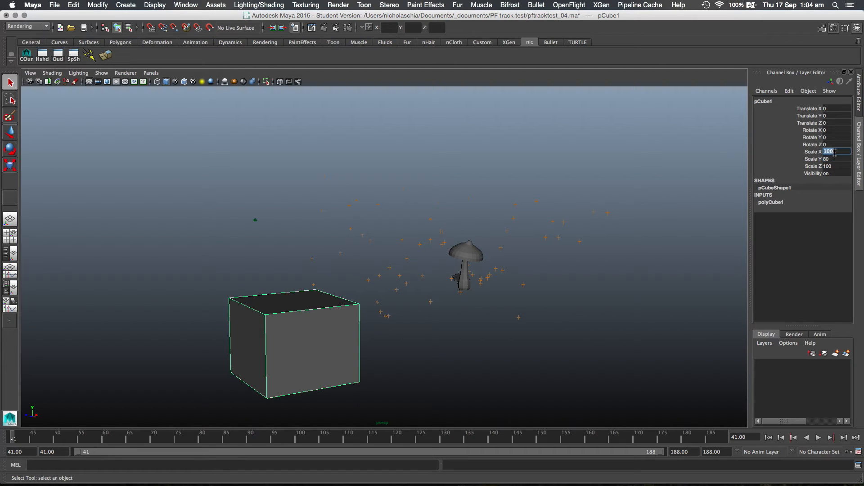
type("80")
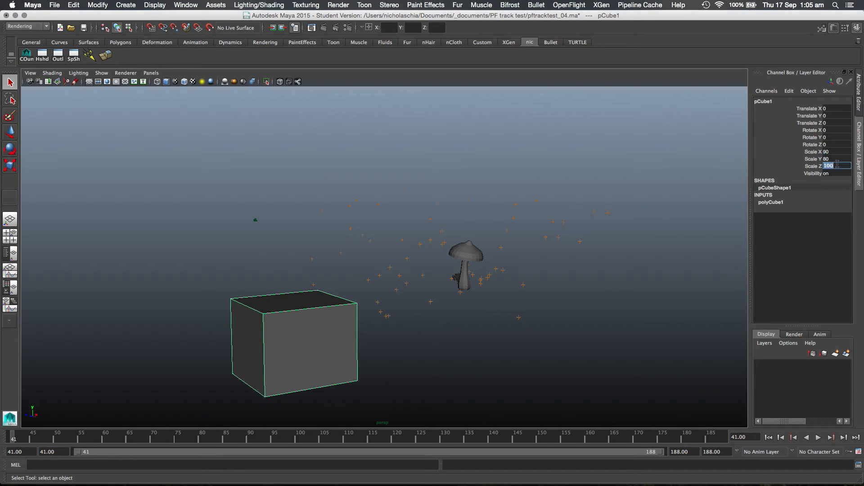
type("60")
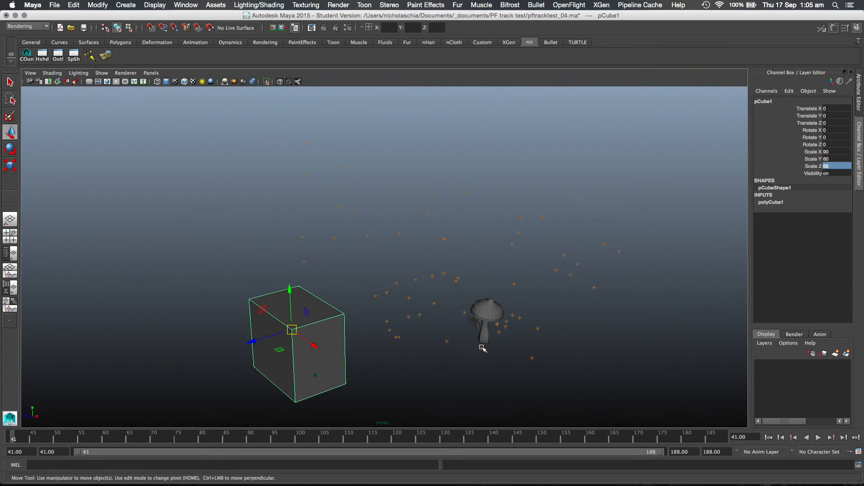
Move pCube1 under the mushroom to about (191.7, 41.4, -52.0) and rotate it -3.9° in Y
left_click_drag(292, 330, 482, 348)
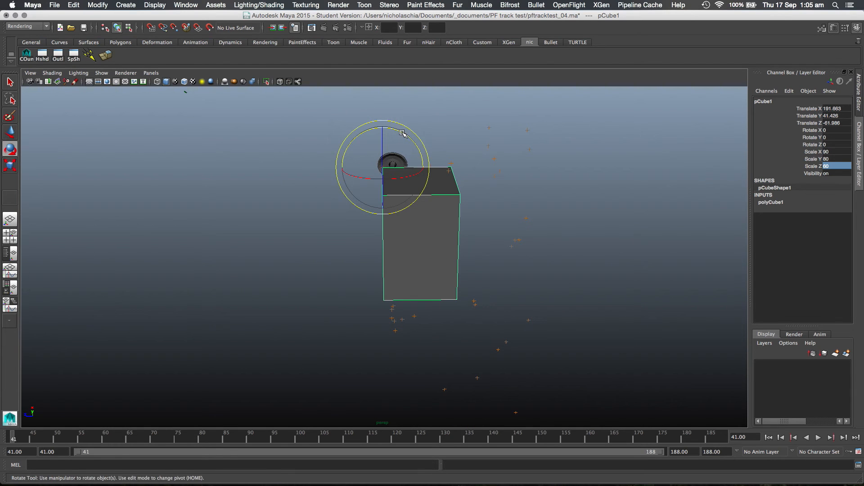
left_click_drag(403, 133, 400, 132)
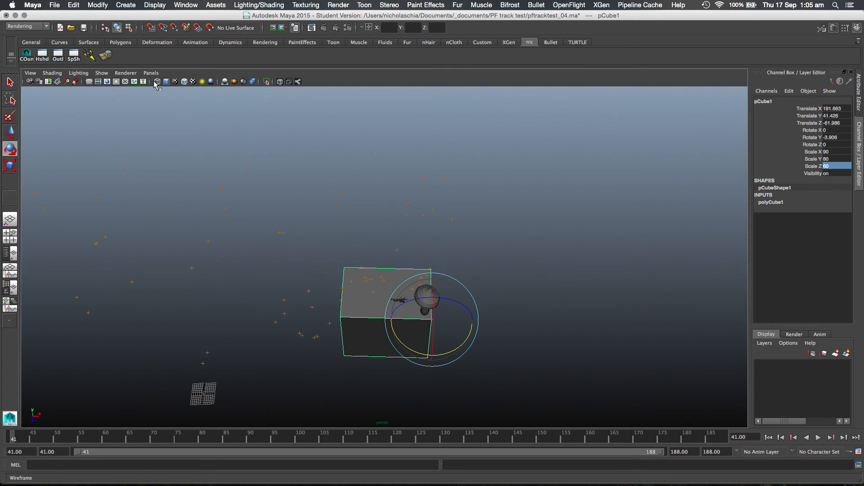
Switch the viewport to look through the tracked camera Camera01_2
left_click(151, 73)
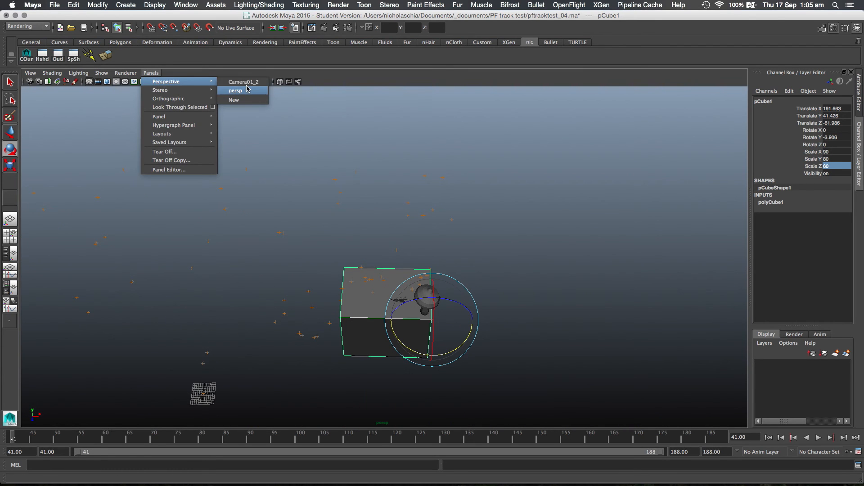
left_click(243, 81)
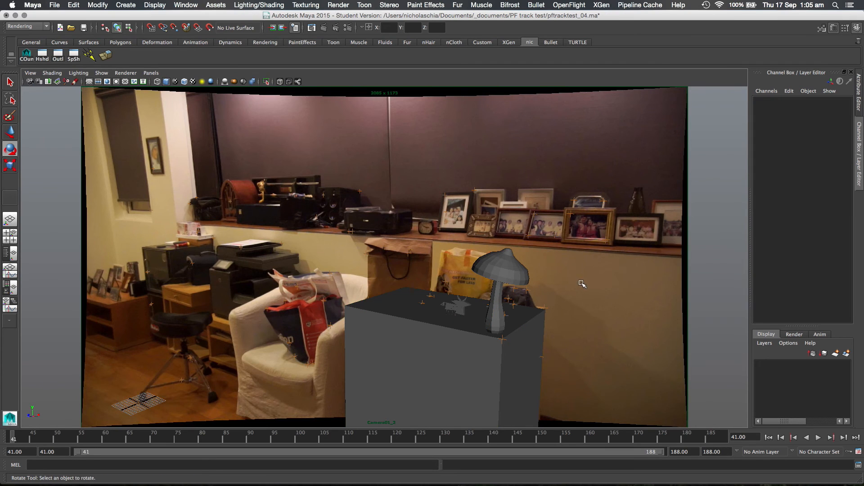
mouse_move(473, 354)
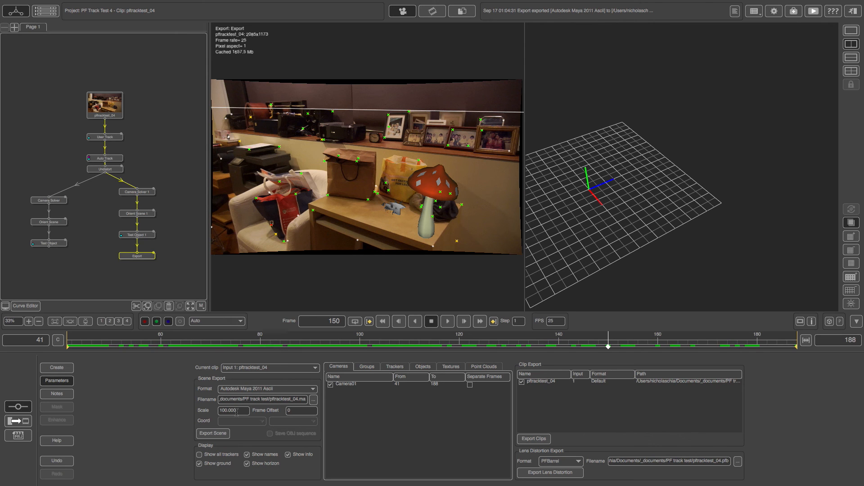
mouse_move(236, 411)
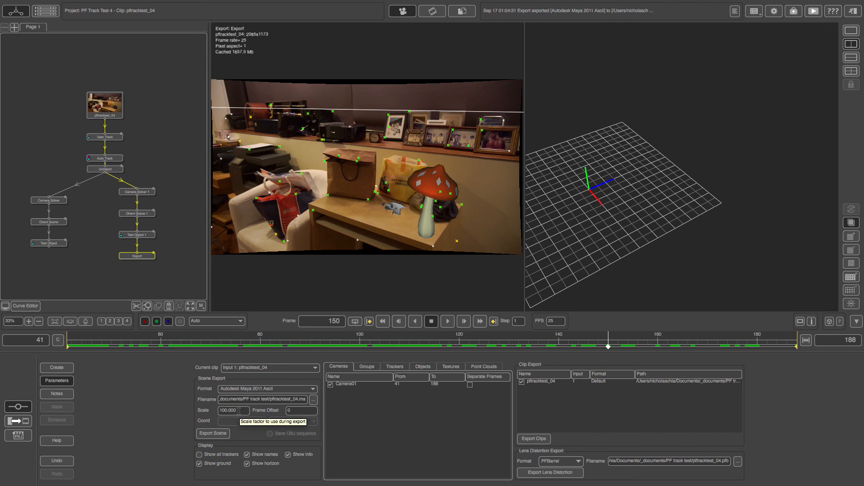